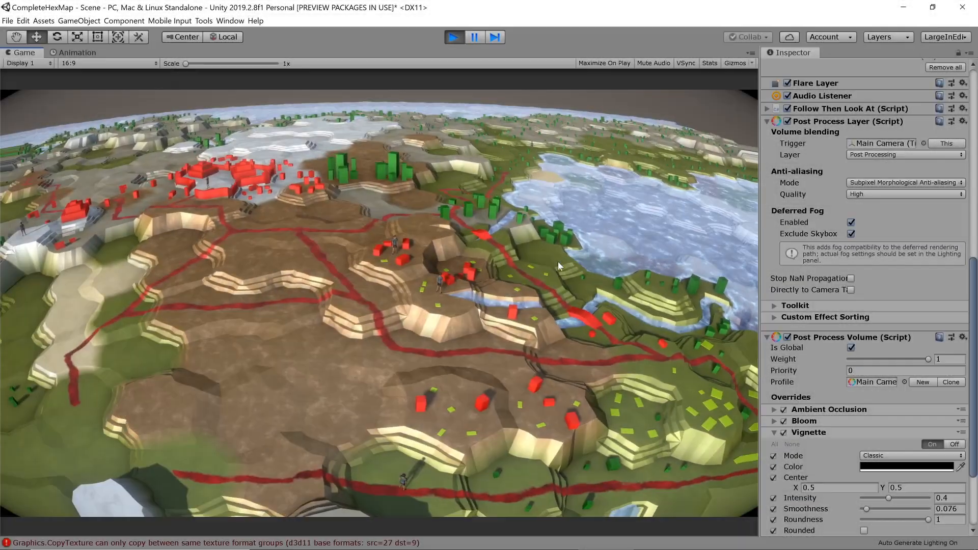
Raise the Vignette smoothness to about 0.495 by dragging its slider up.
left_click_drag(873, 509, 888, 508)
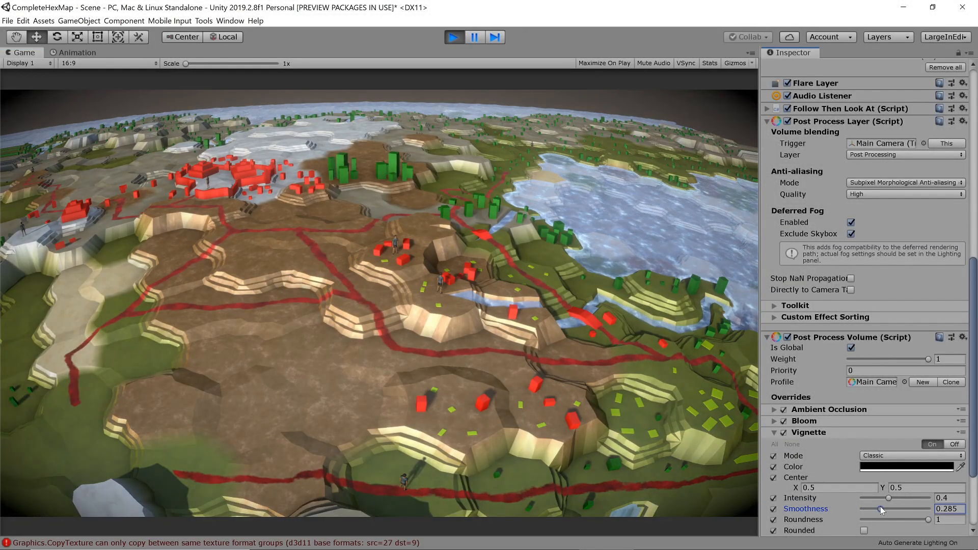
left_click_drag(888, 508, 896, 508)
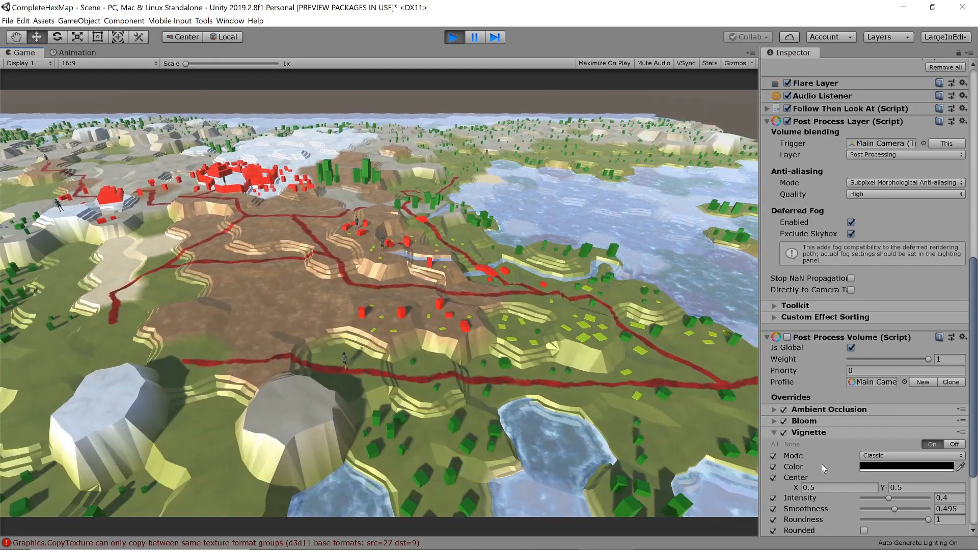
scroll("down", 3)
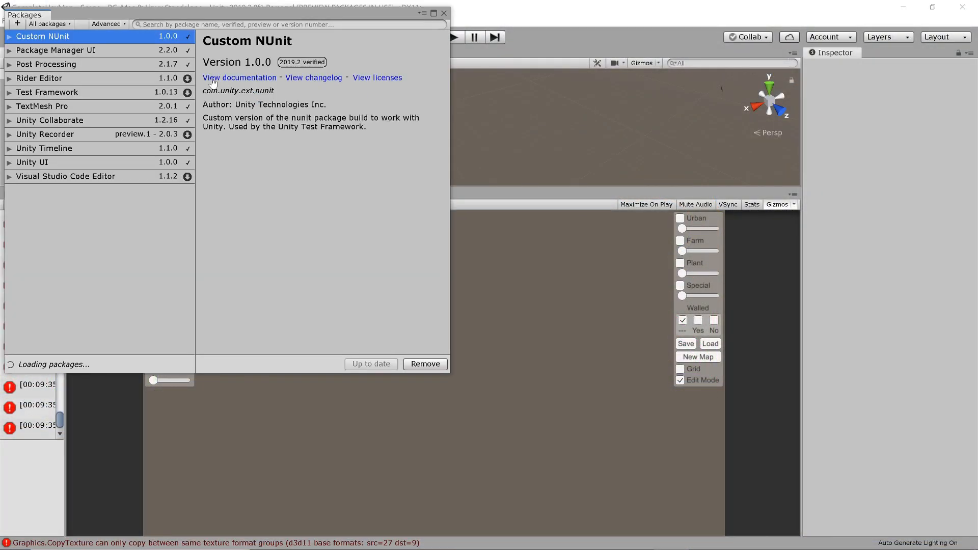
Search the Package Manager for 'Post' to locate the Post Processing package.
type("Post")
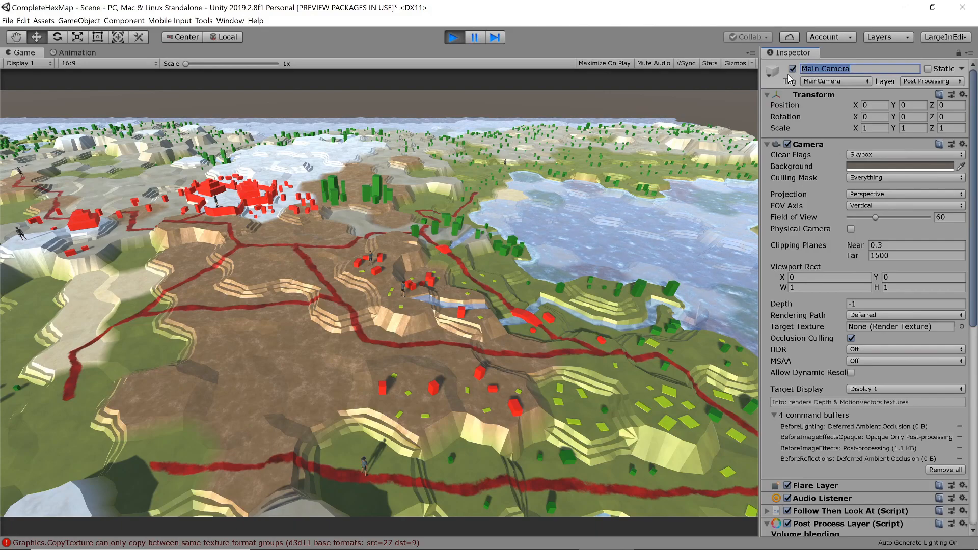
Put the main camera on the Post Processing layer.
left_click(930, 82)
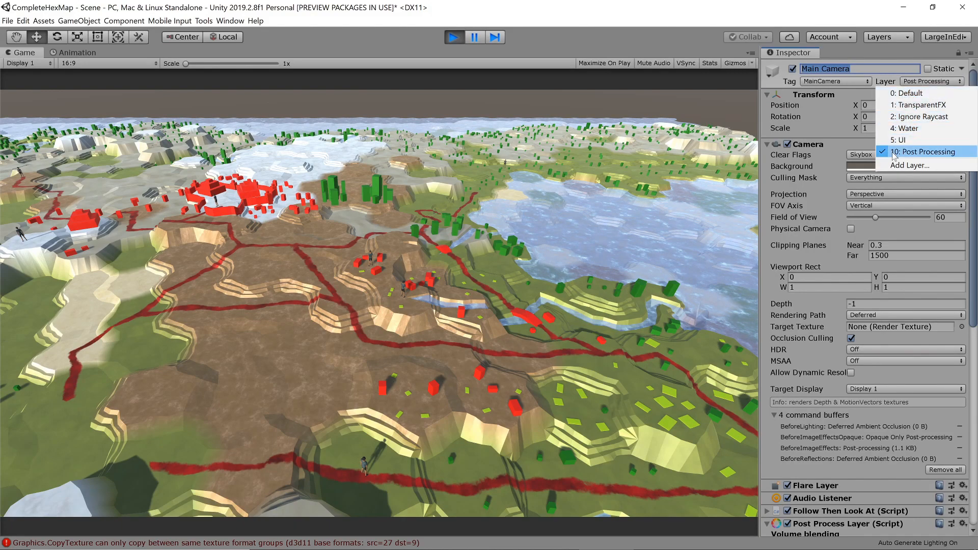
left_click(923, 152)
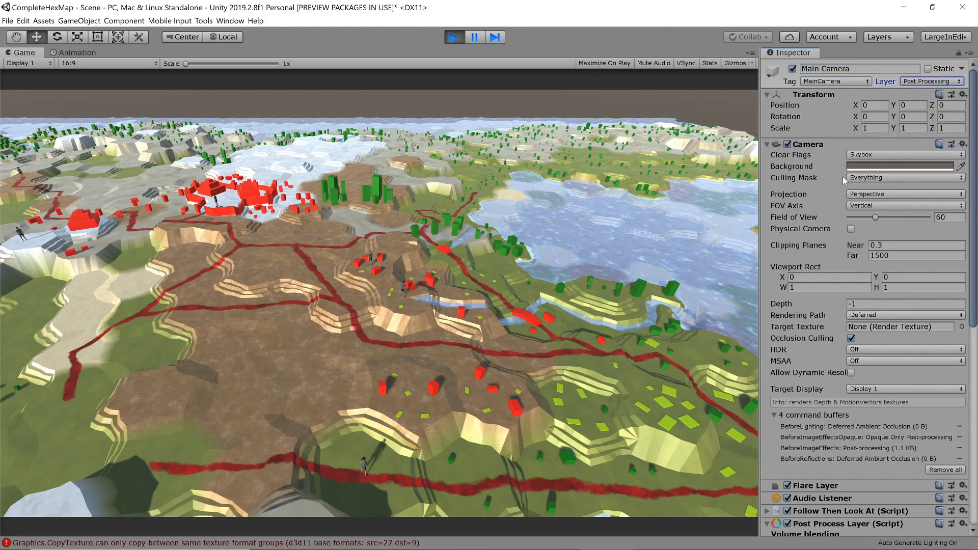
scroll("down", 3)
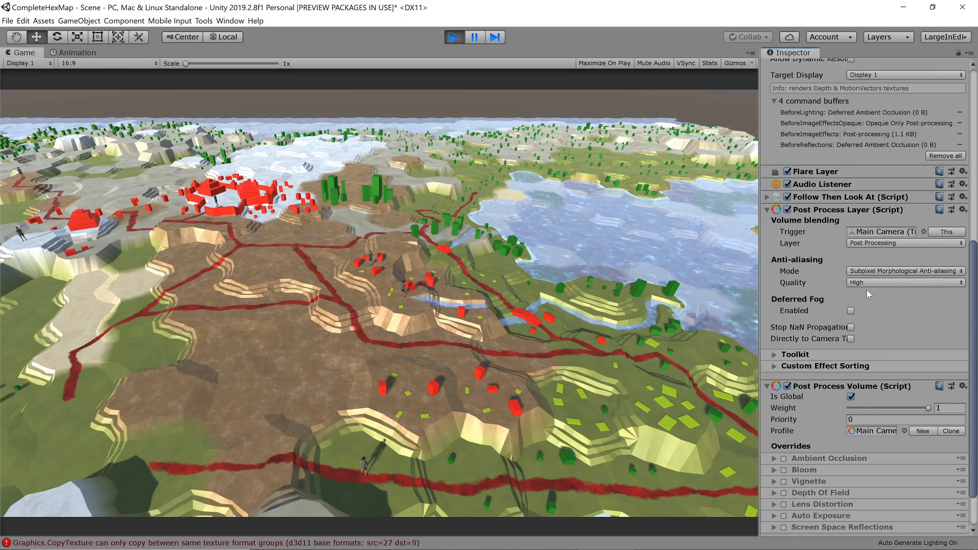
Keep Post Process Layer anti-aliasing quality at High and enable Deferred Fog.
left_click(904, 242)
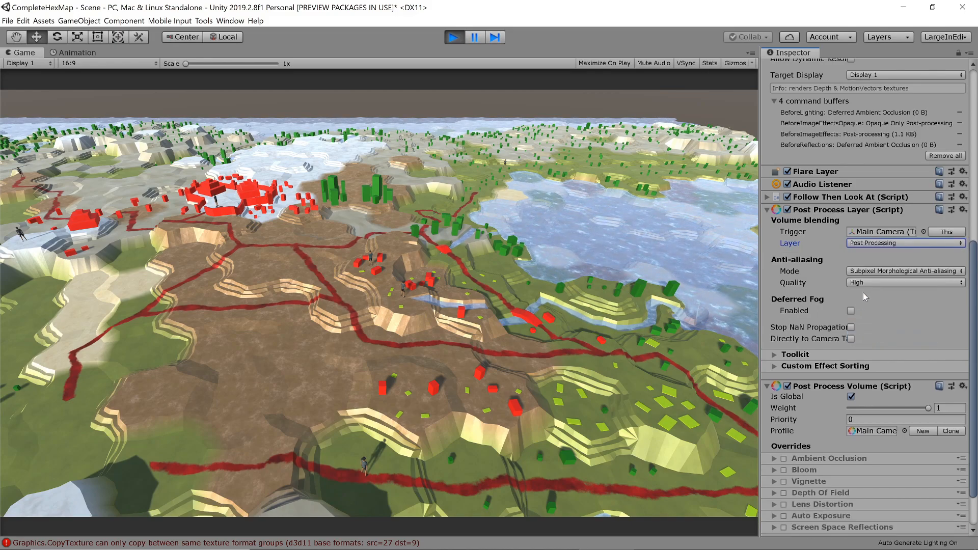
left_click(904, 282)
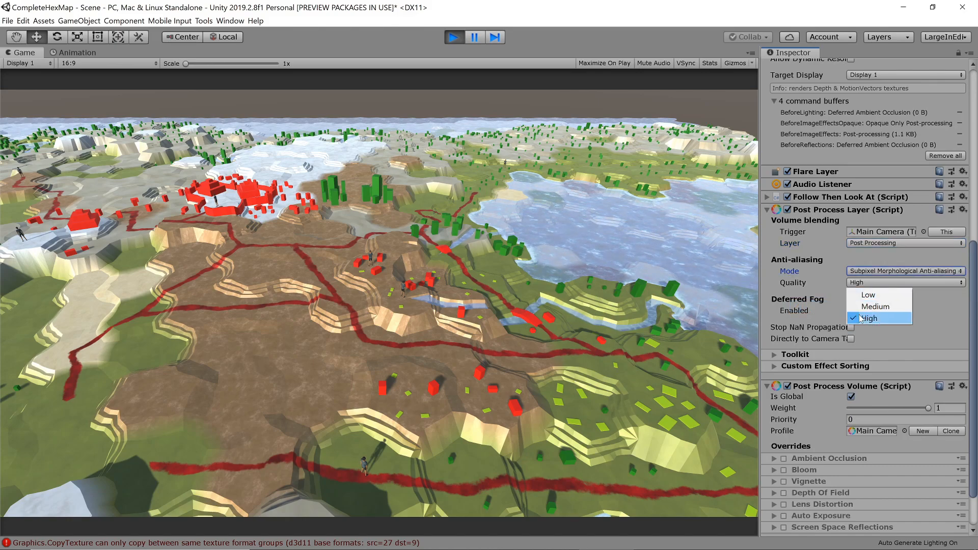
left_click(867, 317)
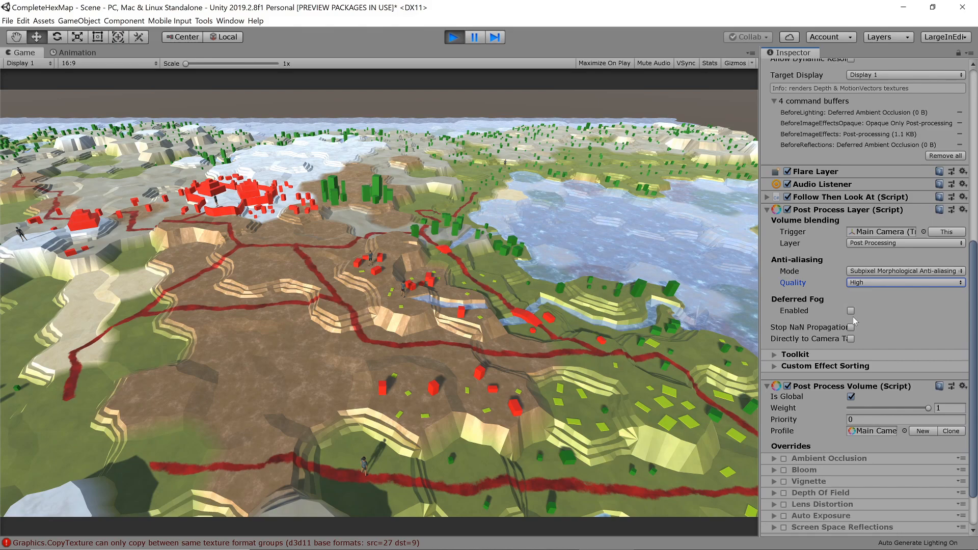
left_click(850, 310)
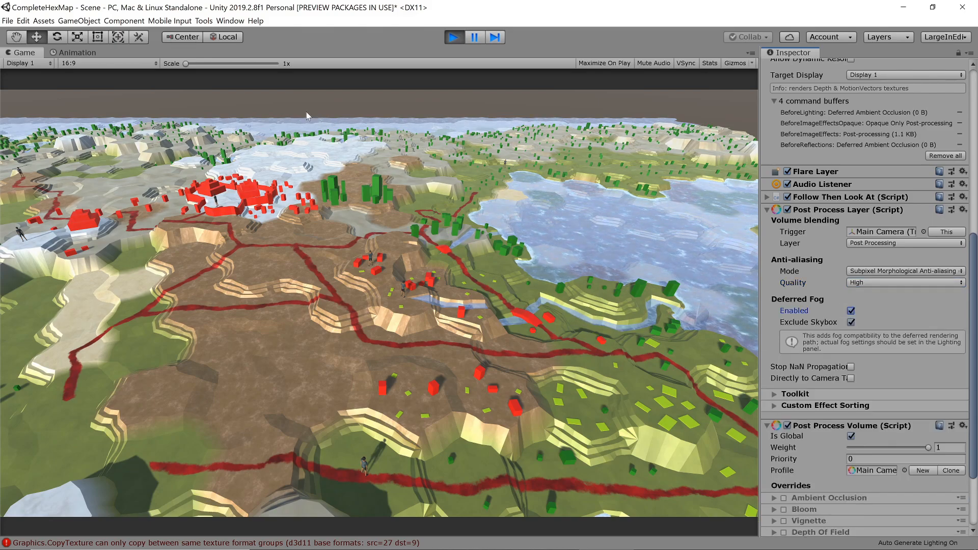
Turn on scene Fog in the Lighting settings' Other Settings.
left_click(230, 21)
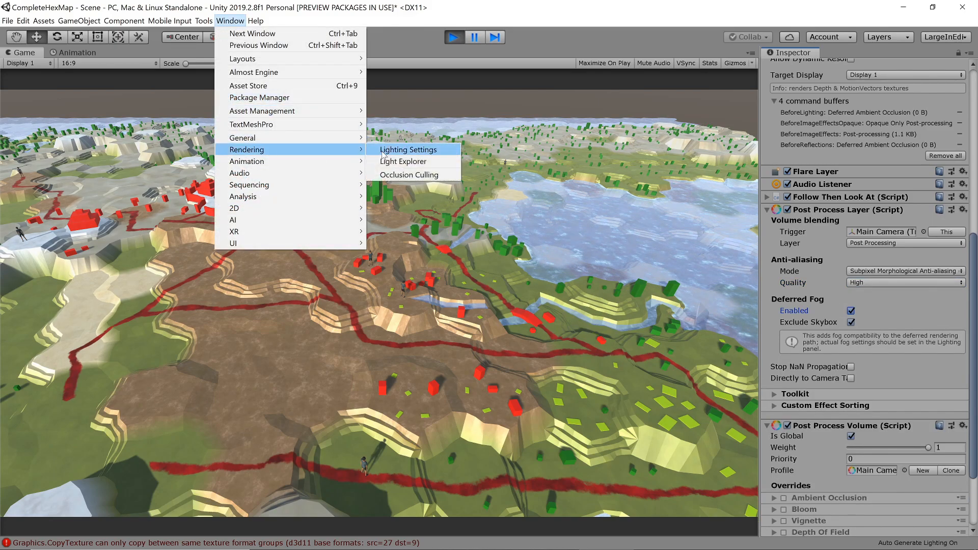
left_click(409, 149)
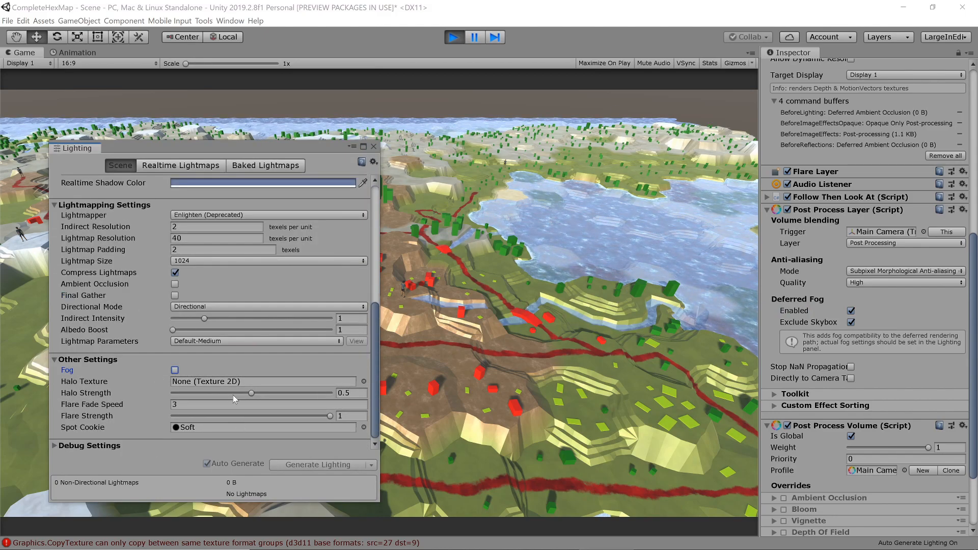
left_click(174, 370)
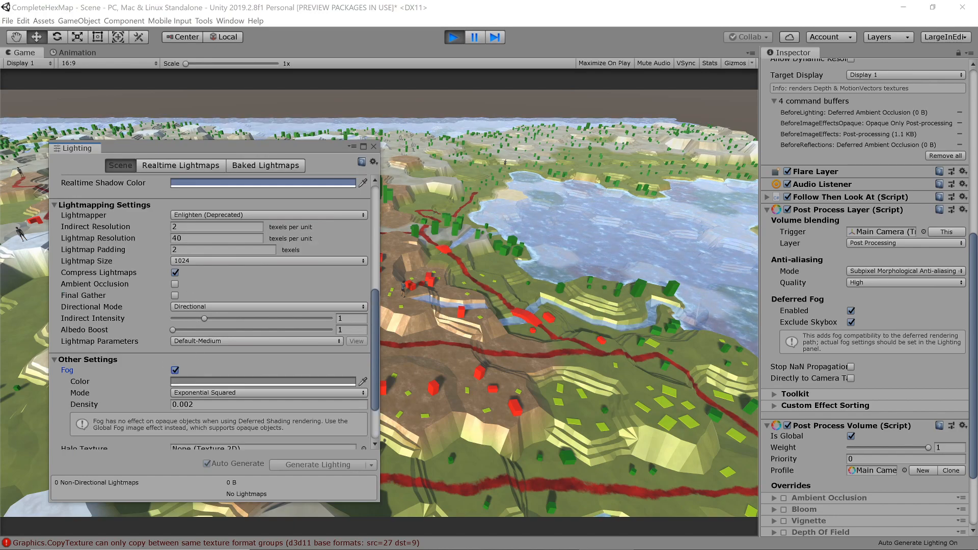
Try fog density 0.004, then lower it to 0.002.
left_click(268, 404)
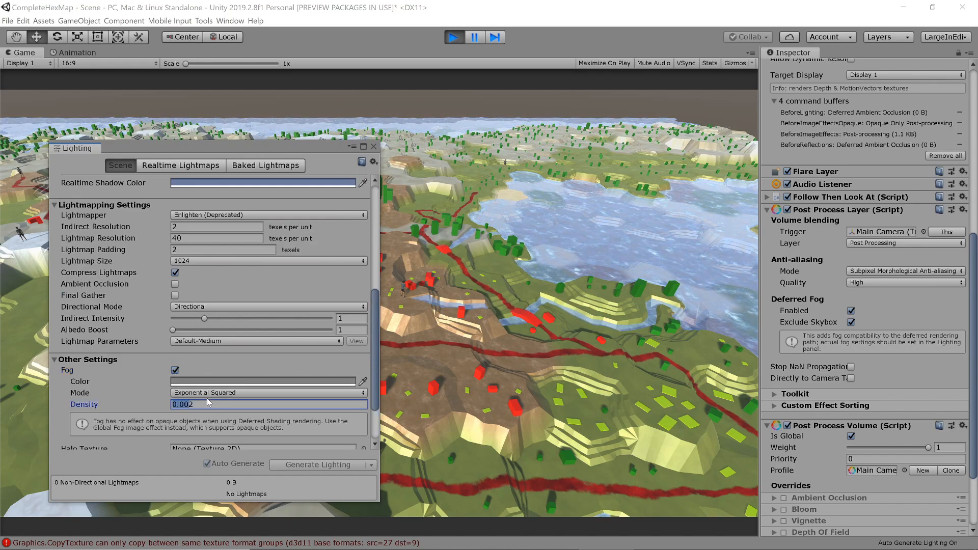
type("0.004")
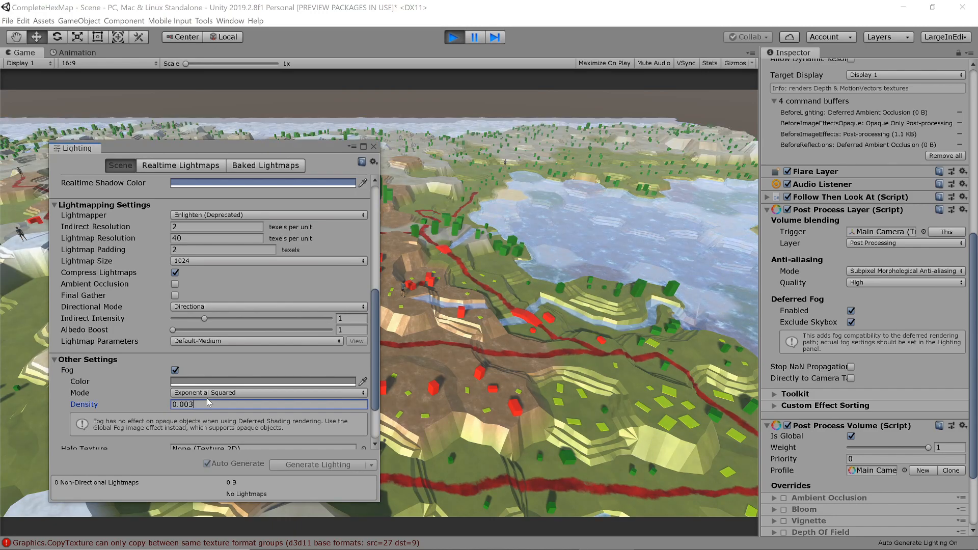
type("0.002")
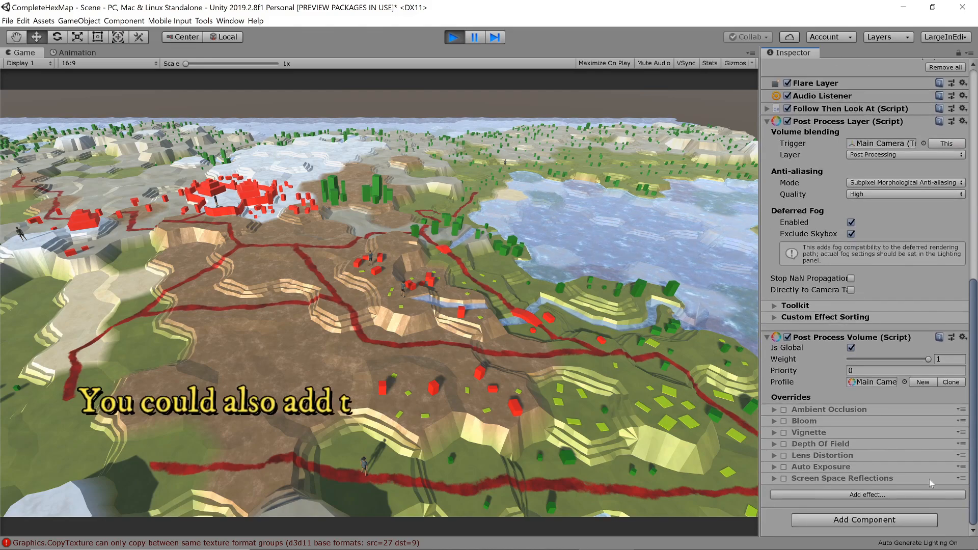
left_click(773, 410)
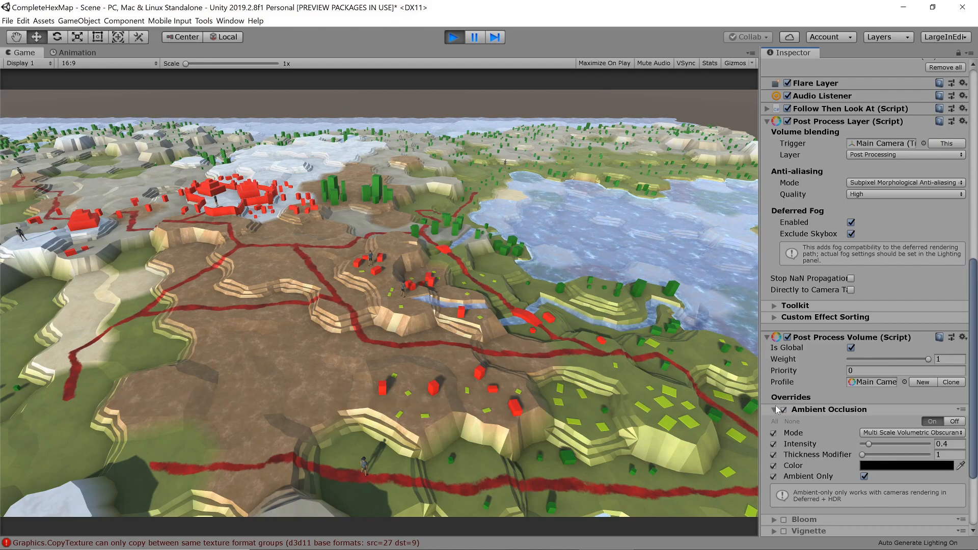
left_click(781, 409)
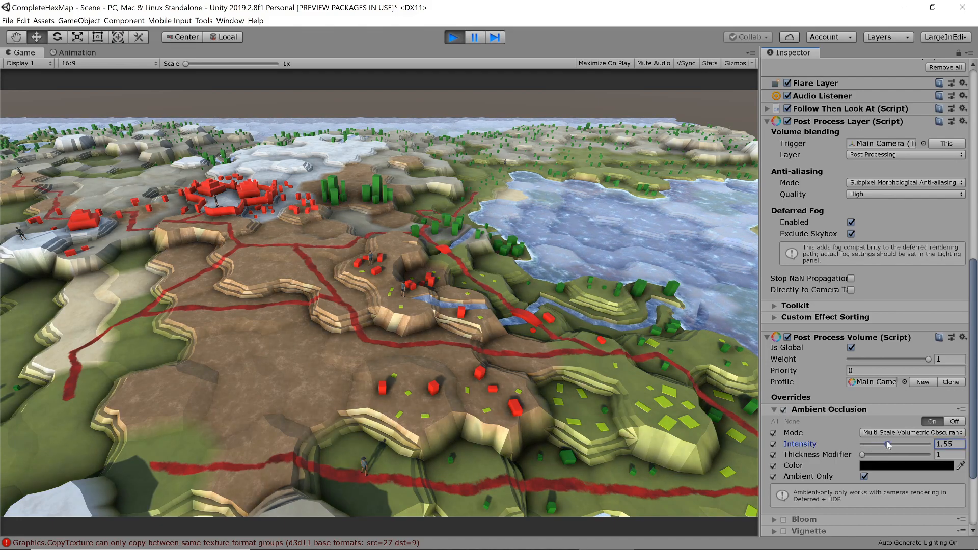
left_click_drag(929, 446, 873, 446)
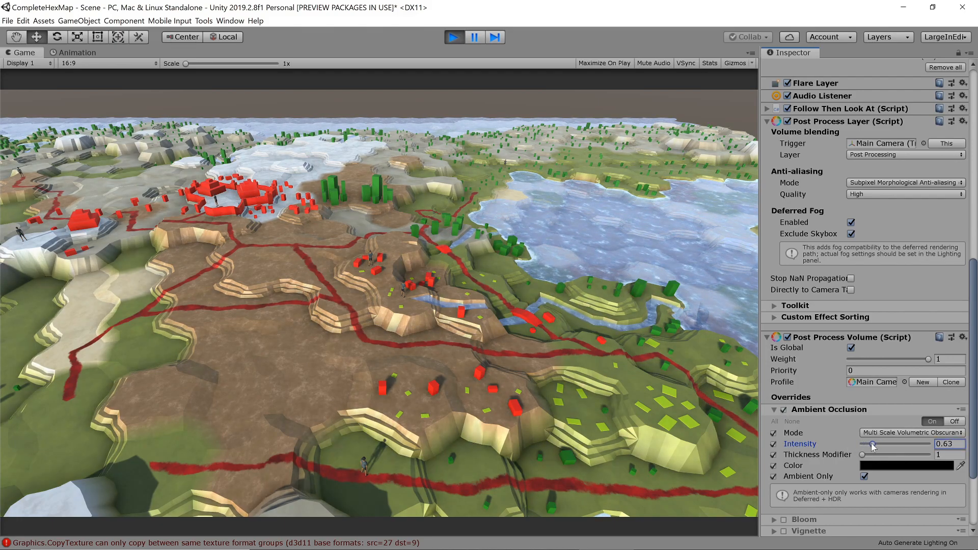
left_click(907, 466)
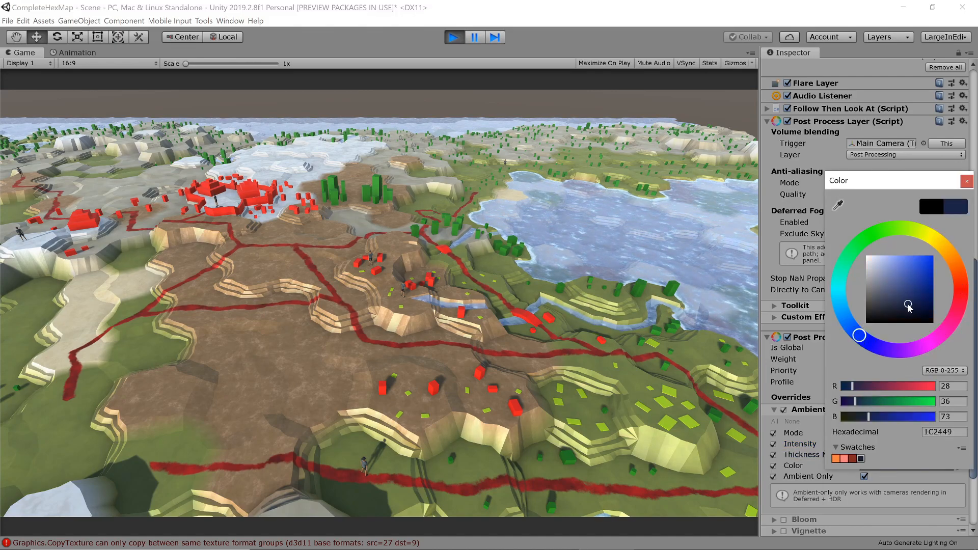
left_click_drag(908, 305, 927, 278)
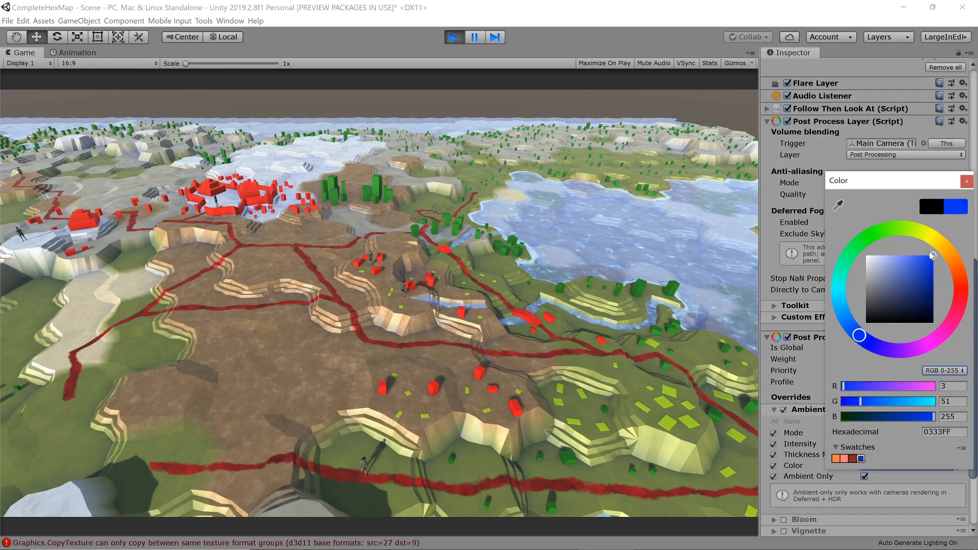
left_click(966, 182)
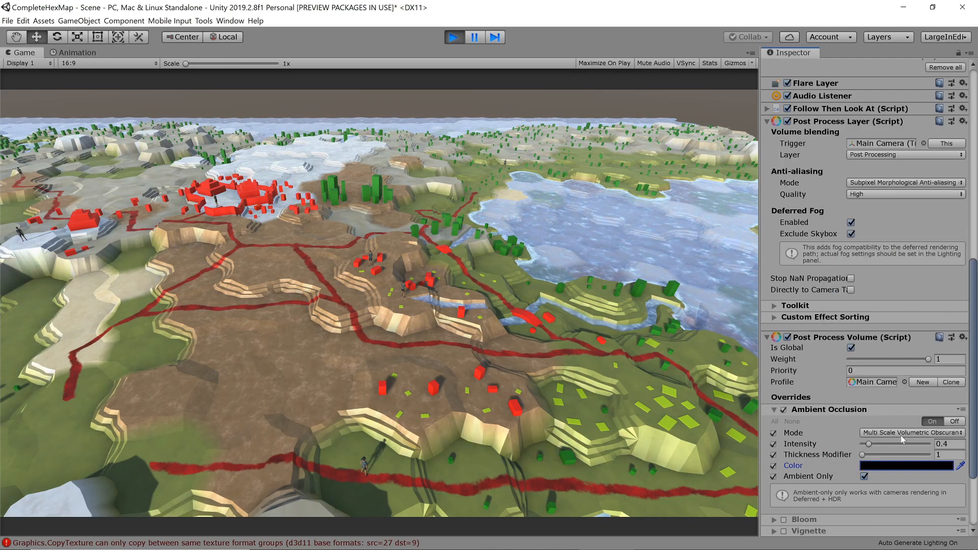
scroll("down", 3)
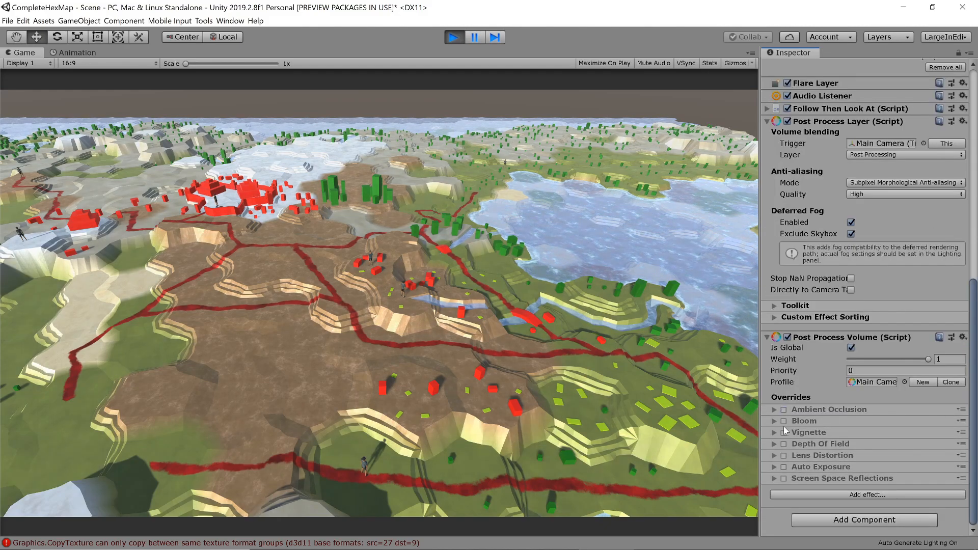
Set Bloom intensity to 4, then switch the bloom effect off.
left_click(804, 421)
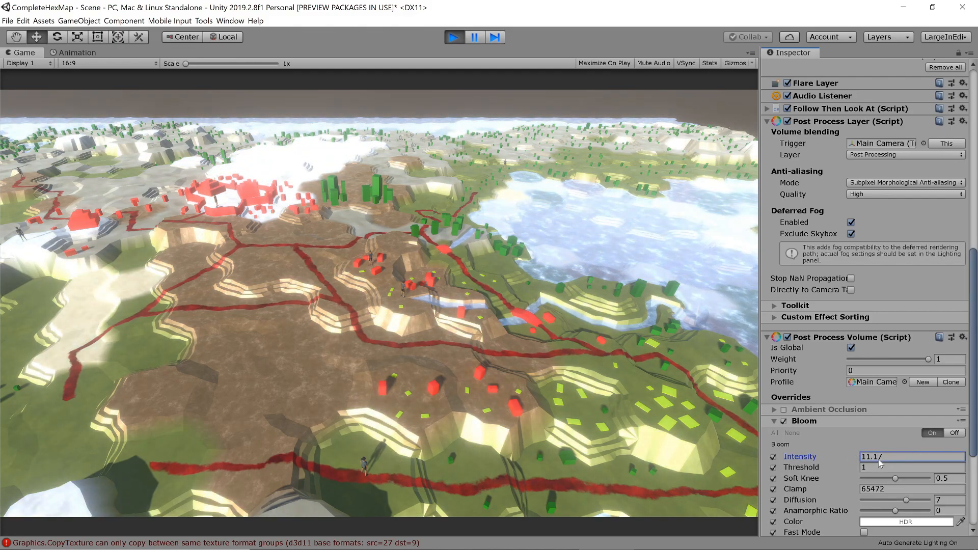
type("4")
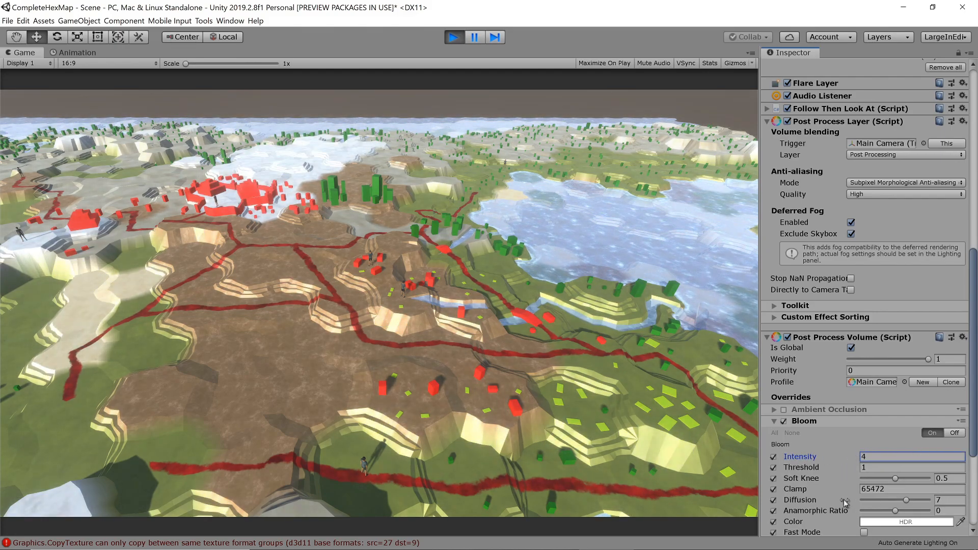
left_click(904, 522)
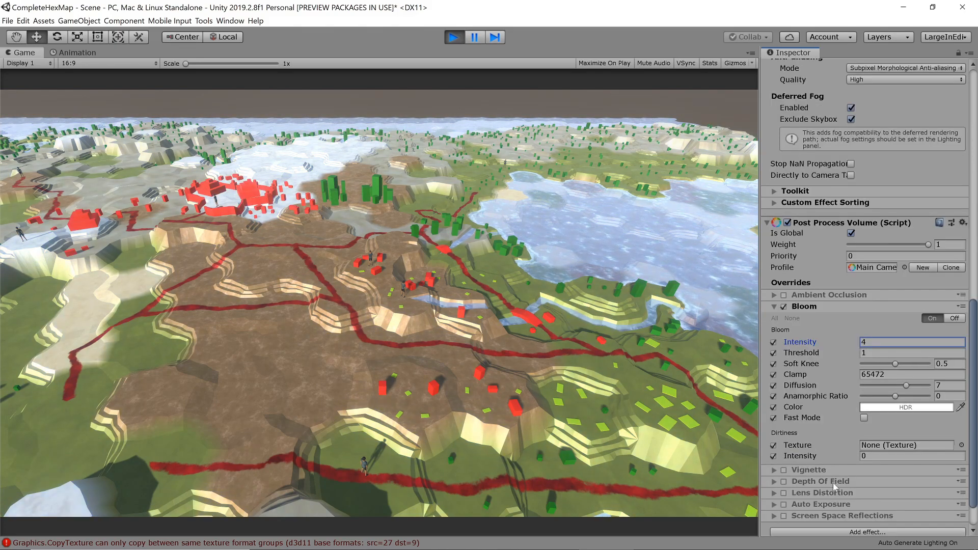
left_click(784, 307)
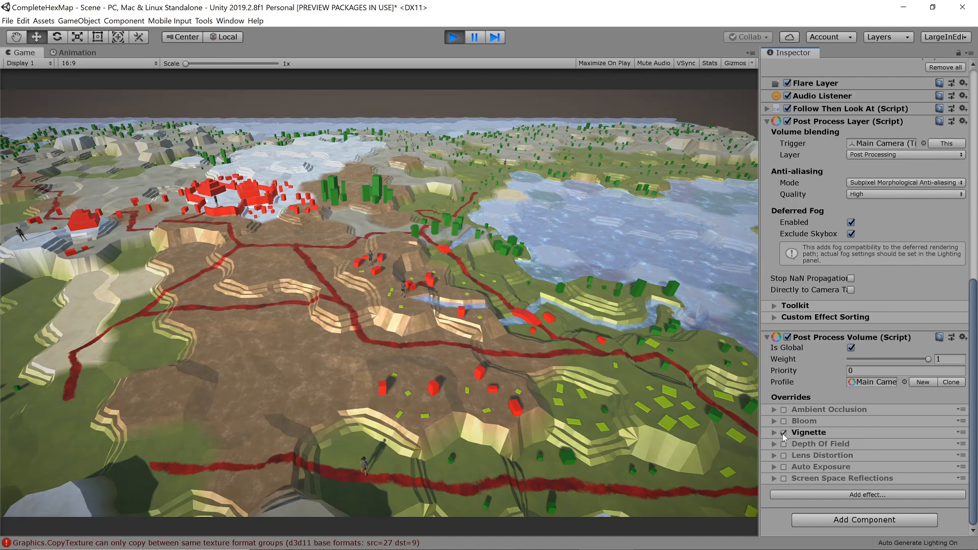
Try a harder, less round vignette, then switch Vignette off and collapse it.
left_click(773, 432)
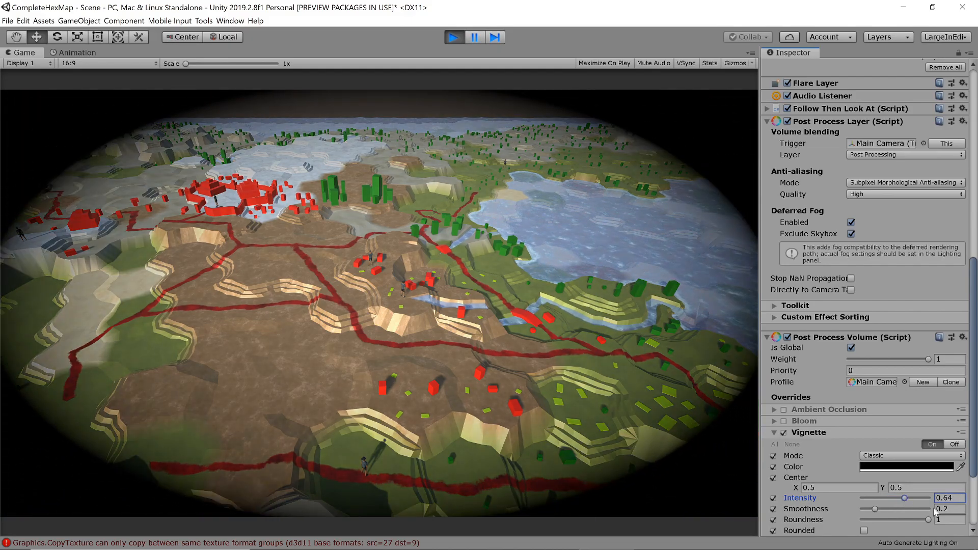
left_click_drag(873, 508, 861, 509)
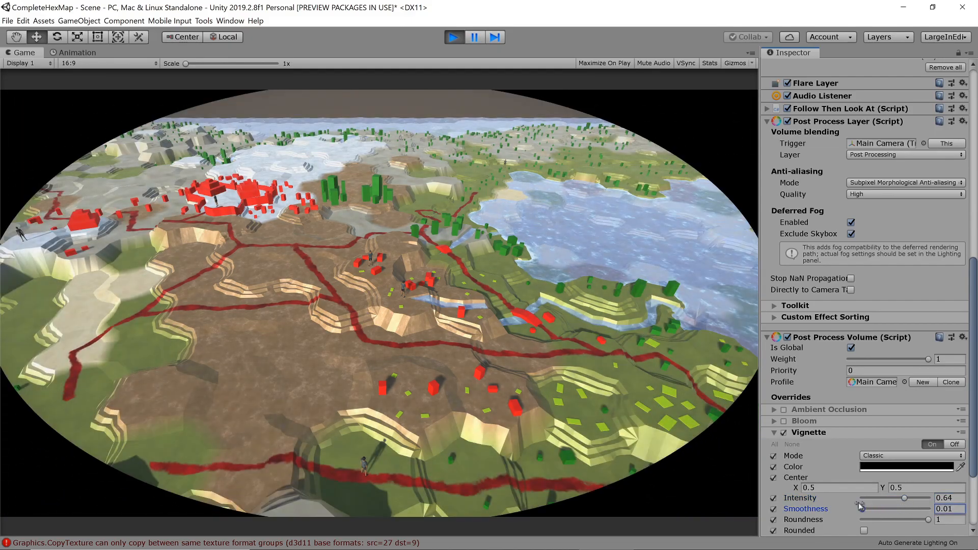
left_click_drag(923, 518, 879, 519)
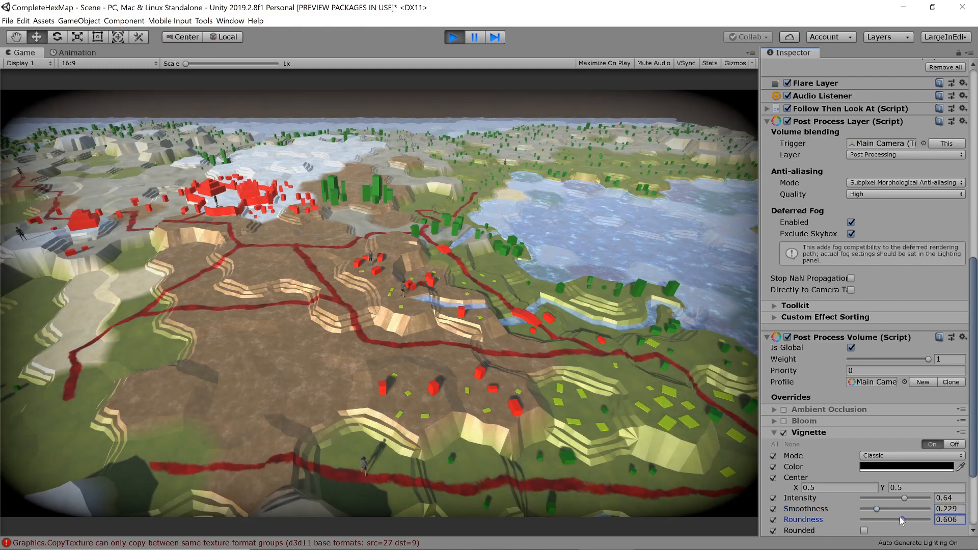
left_click(864, 529)
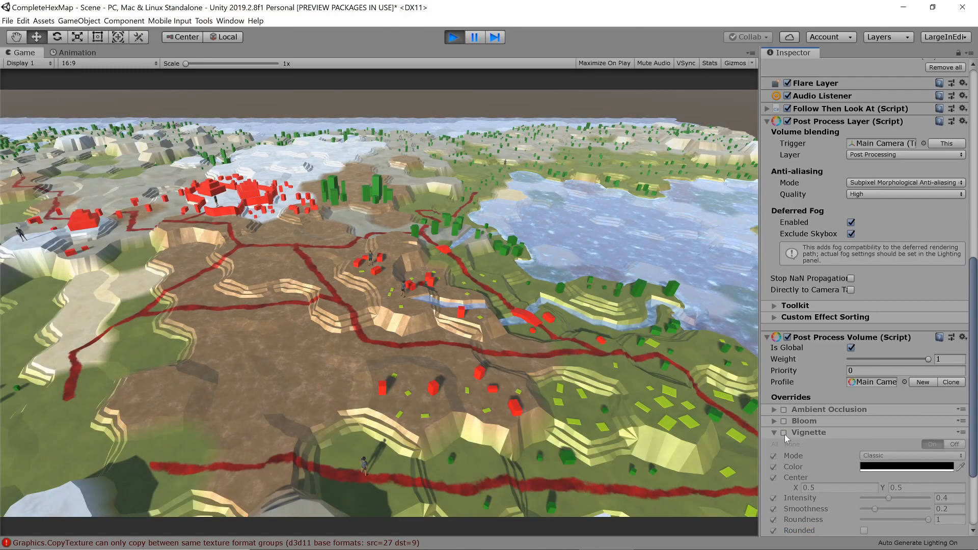
left_click(774, 432)
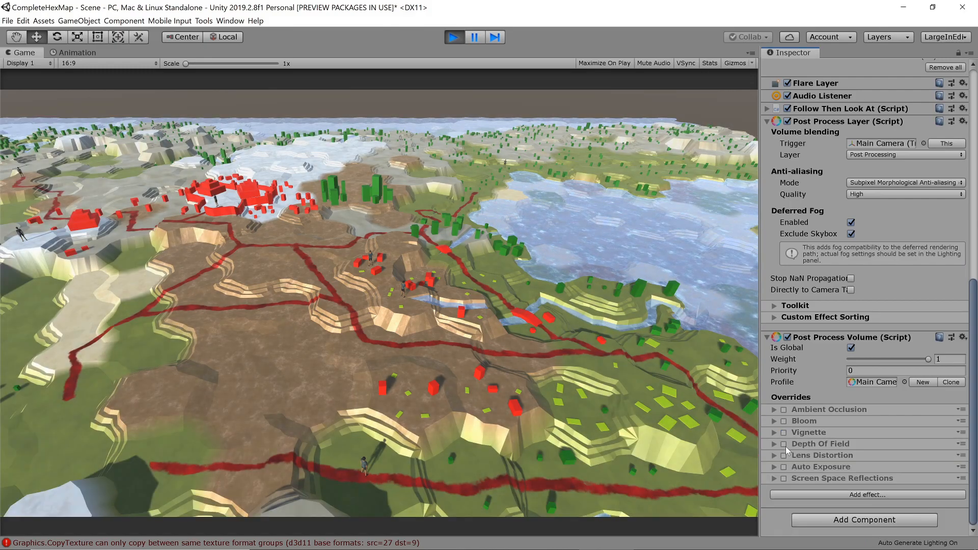
Enable Depth Of Field with focus distance 2, restore 3.8, then turn it off.
left_click(774, 443)
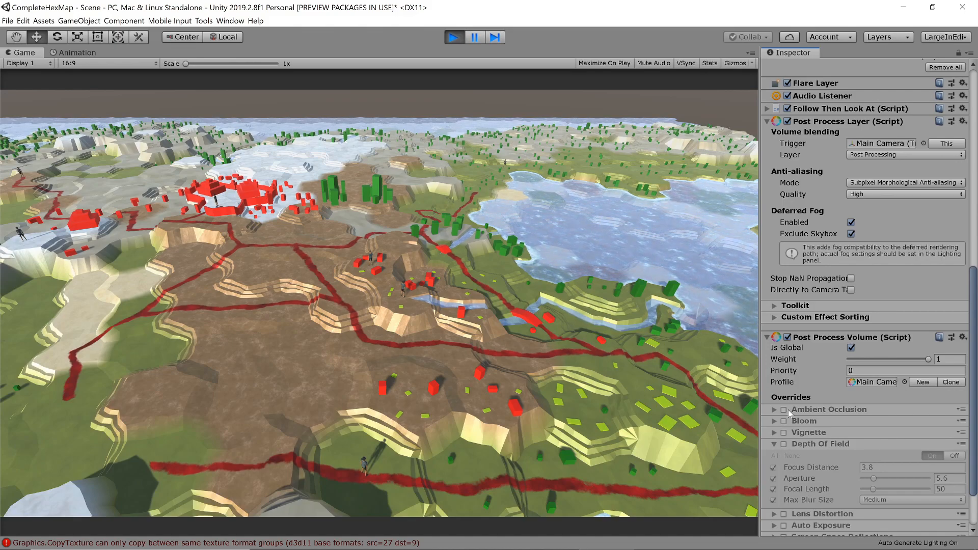
left_click(775, 443)
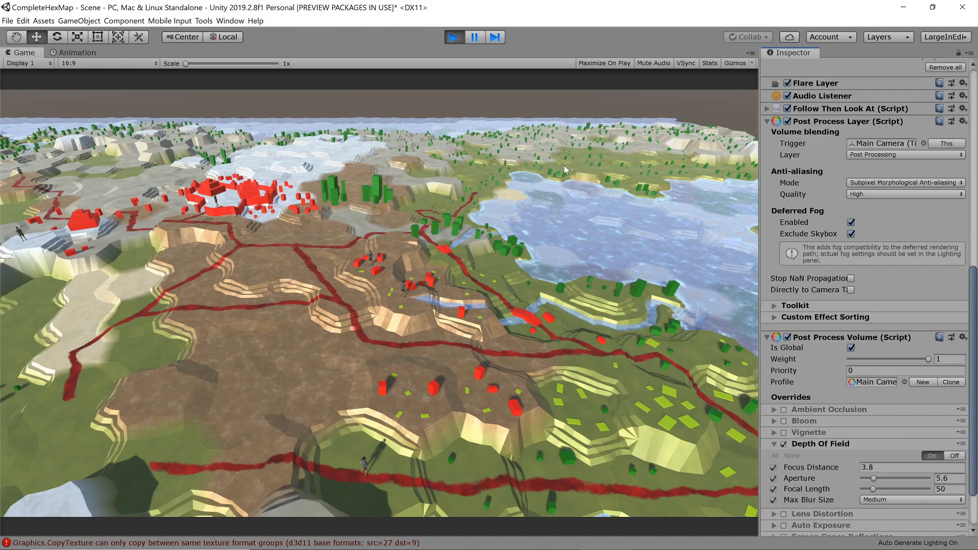
left_click(907, 467)
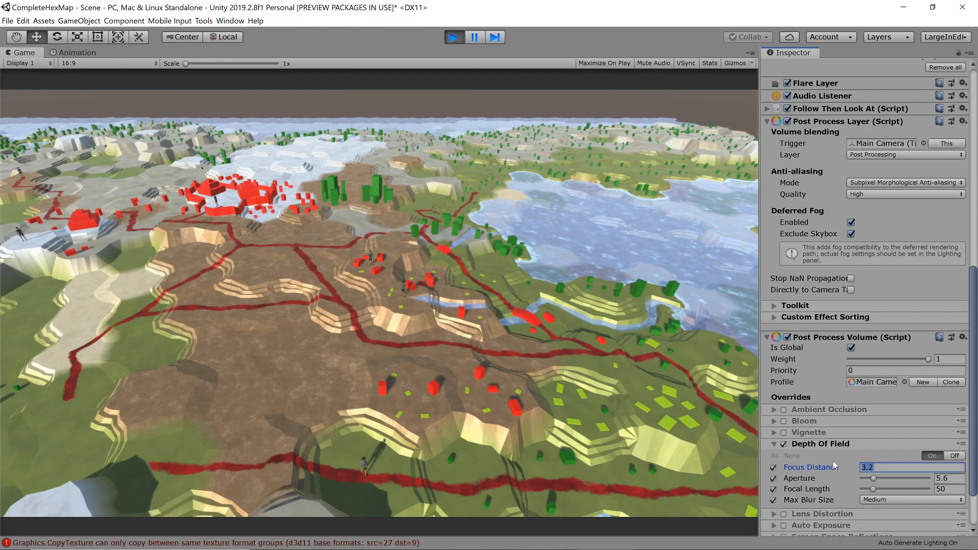
type("2")
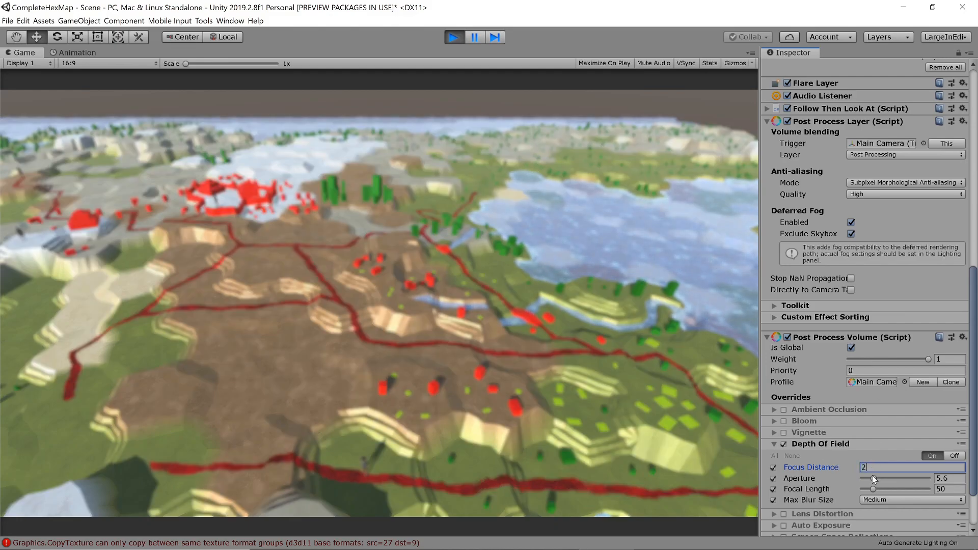
type("3.8")
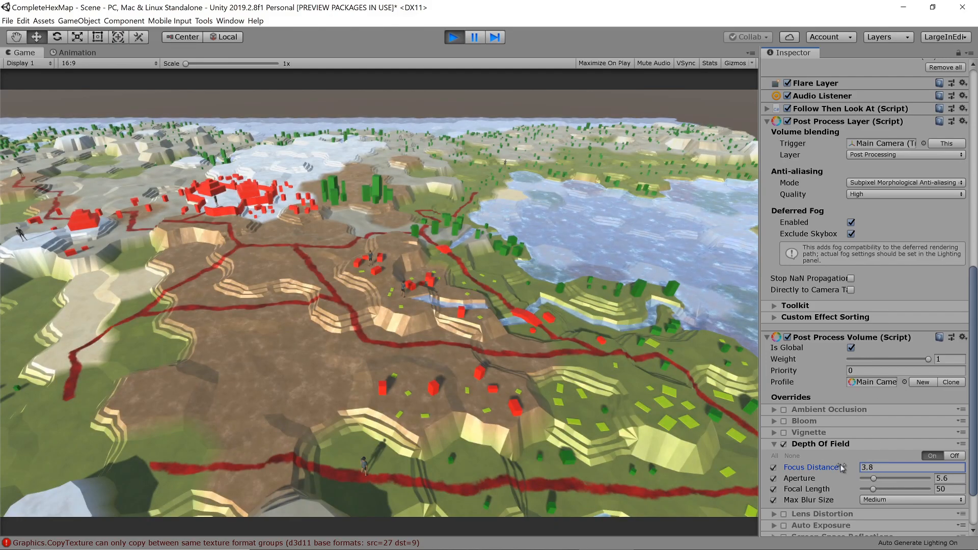
left_click(773, 443)
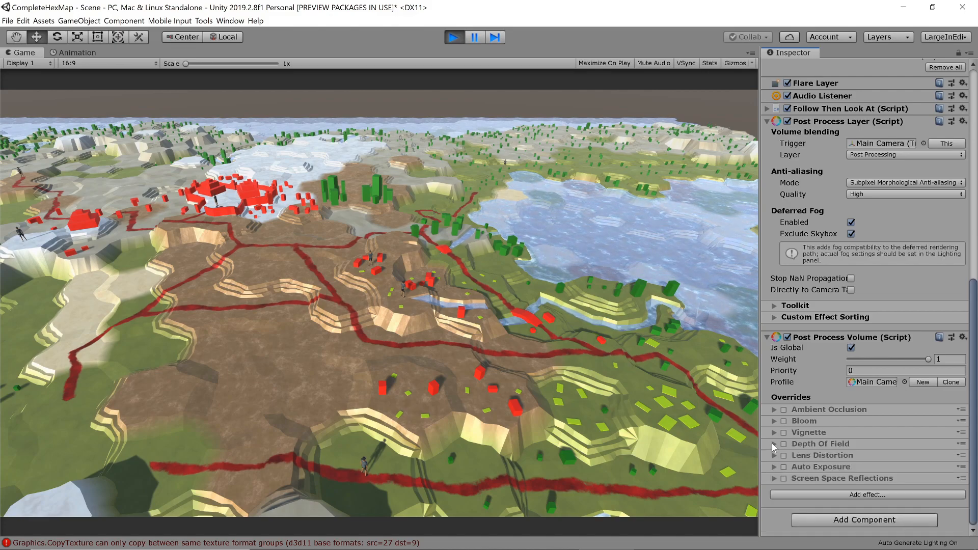
Expand Lens Distortion and nudge the vignette intensity slightly lower then back up.
left_click(773, 455)
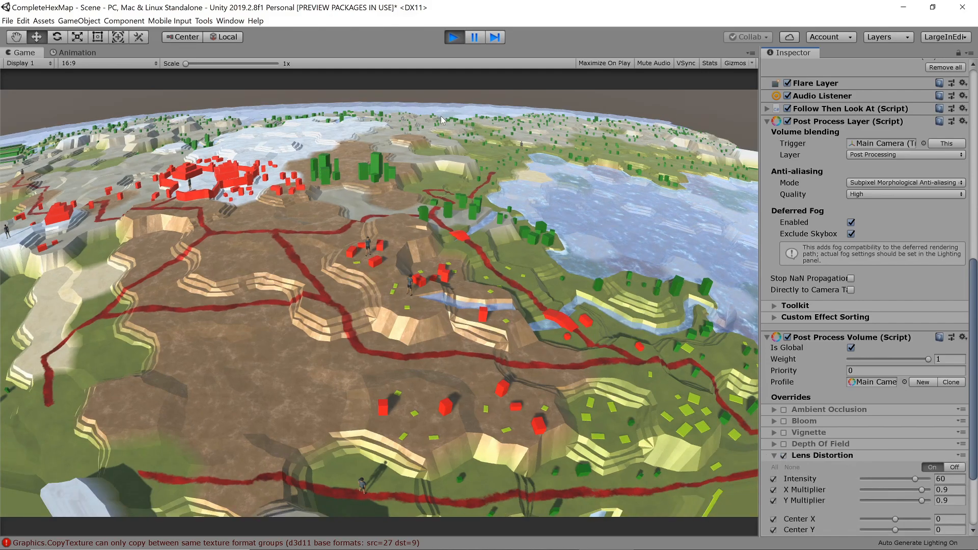
mouse_move(180, 248)
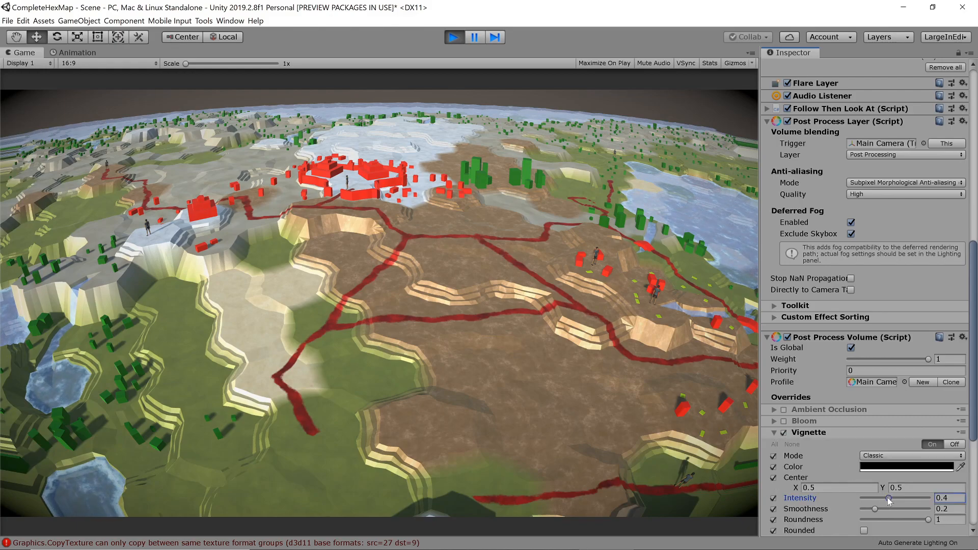
left_click_drag(893, 498, 885, 498)
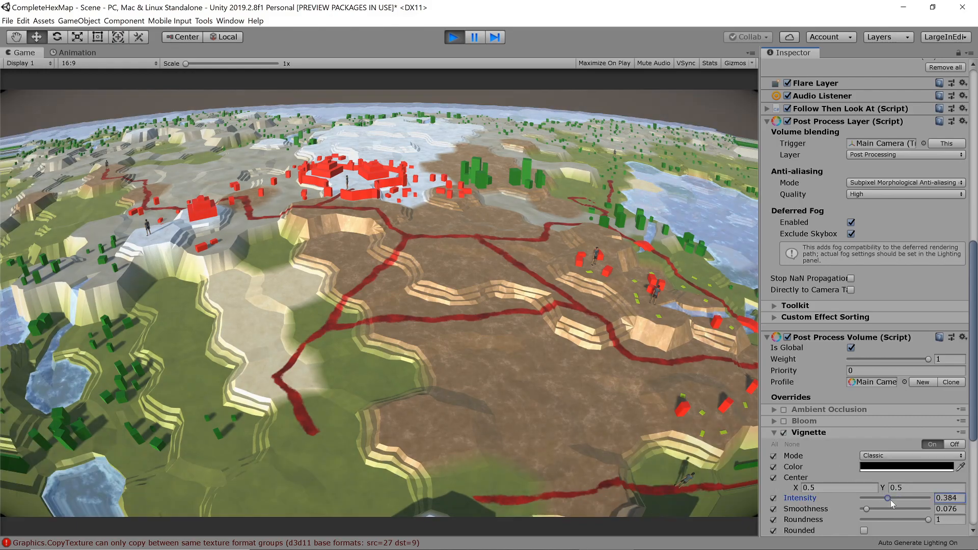
left_click_drag(888, 498, 906, 499)
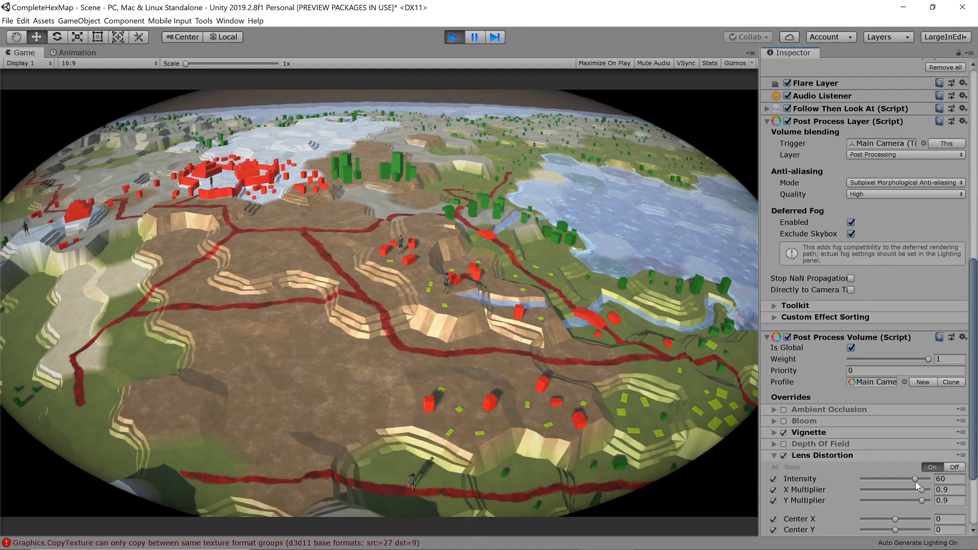
Try stronger and weaker lens distortion, settling its intensity at 60.
left_click_drag(910, 479, 917, 479)
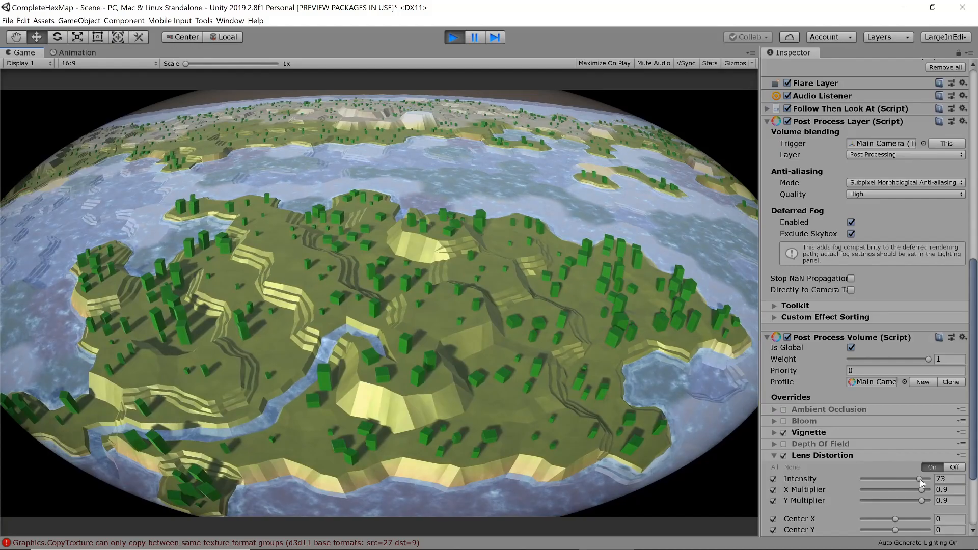
left_click_drag(918, 479, 879, 478)
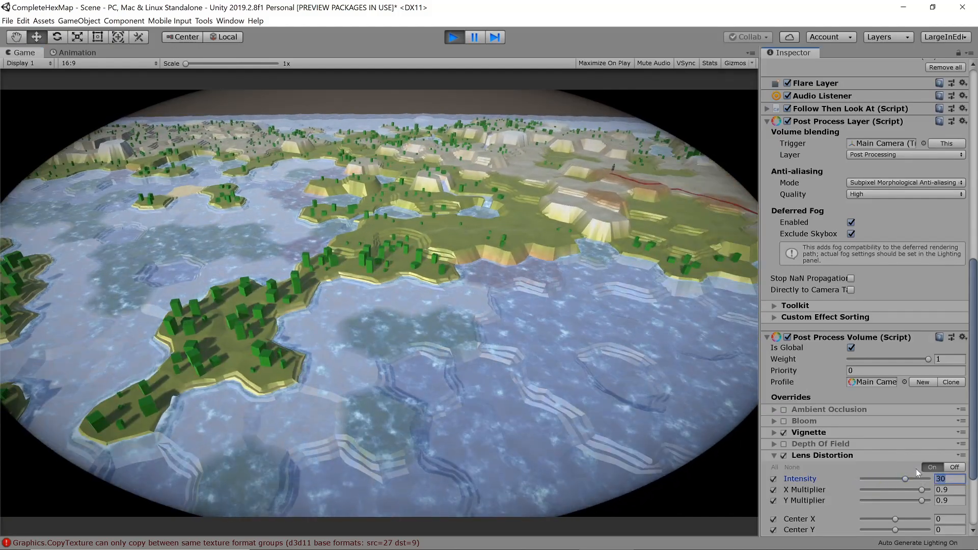
type("60")
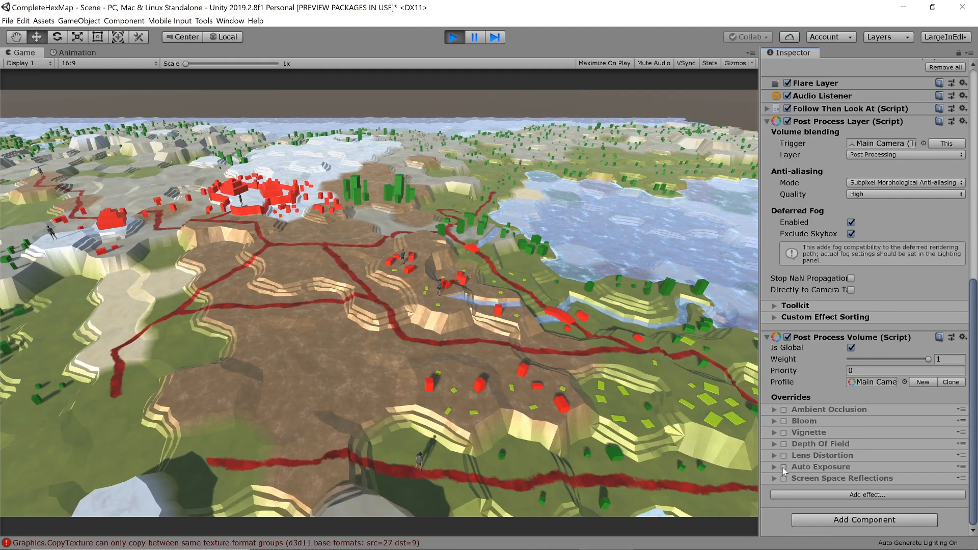
Switch on the Screen Space Reflections override.
left_click(775, 467)
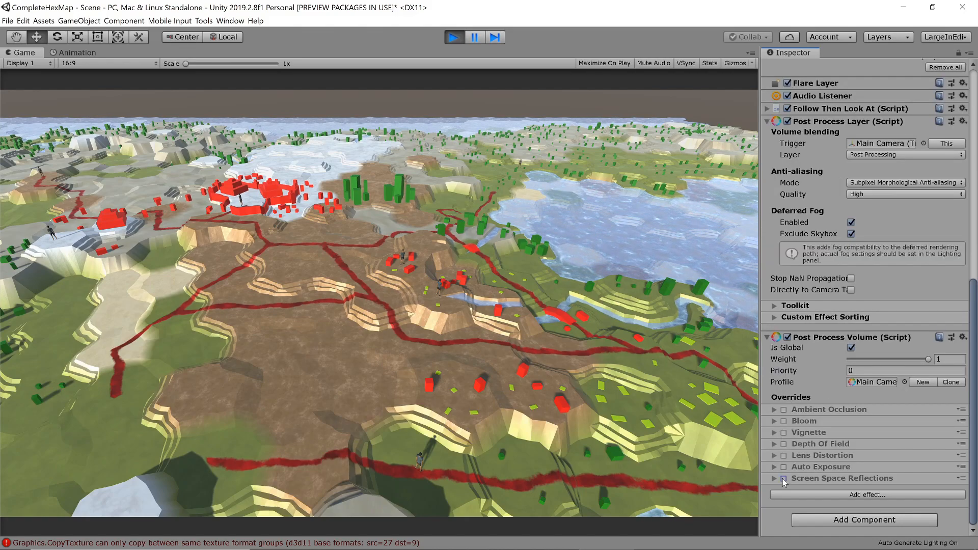
left_click(783, 478)
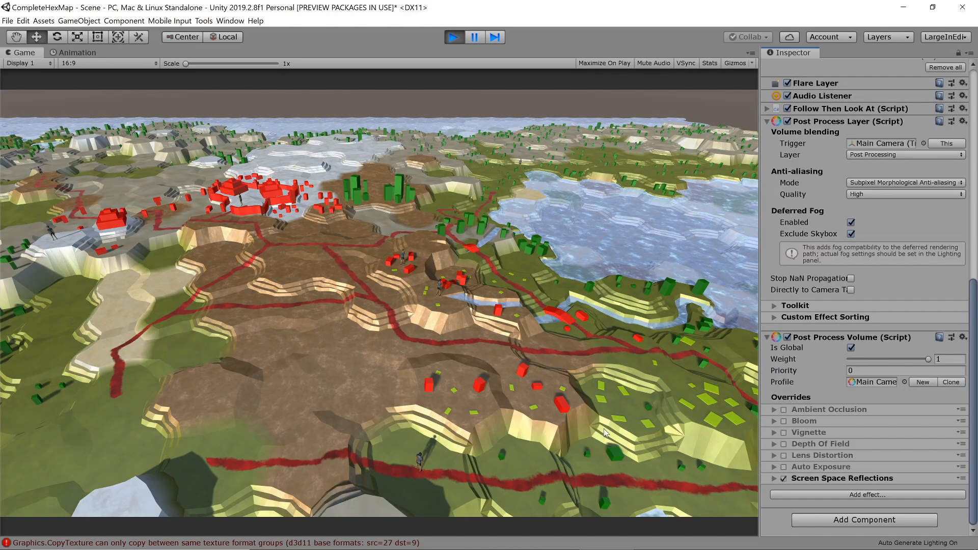
left_click(774, 479)
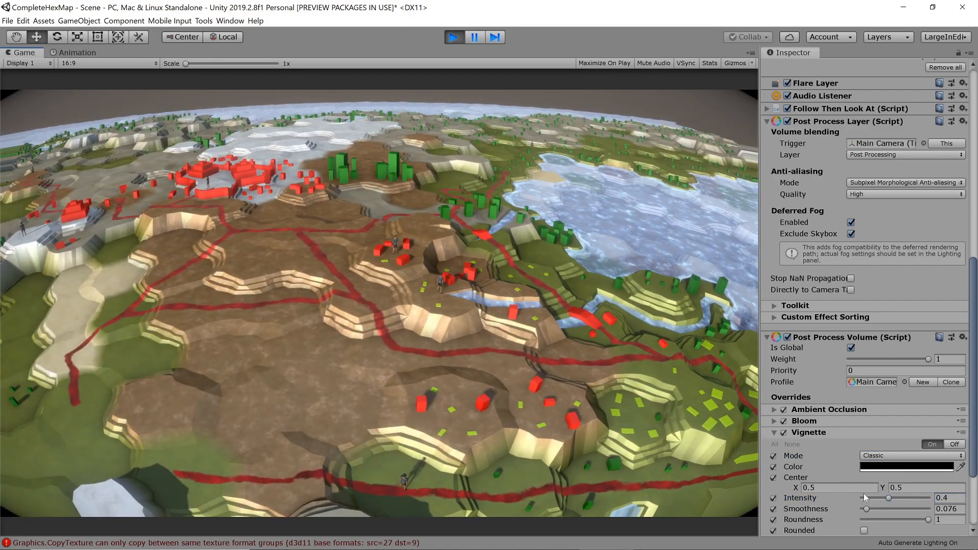
Raise the Vignette smoothness from 0.076 to about 0.371.
left_click_drag(867, 508, 888, 508)
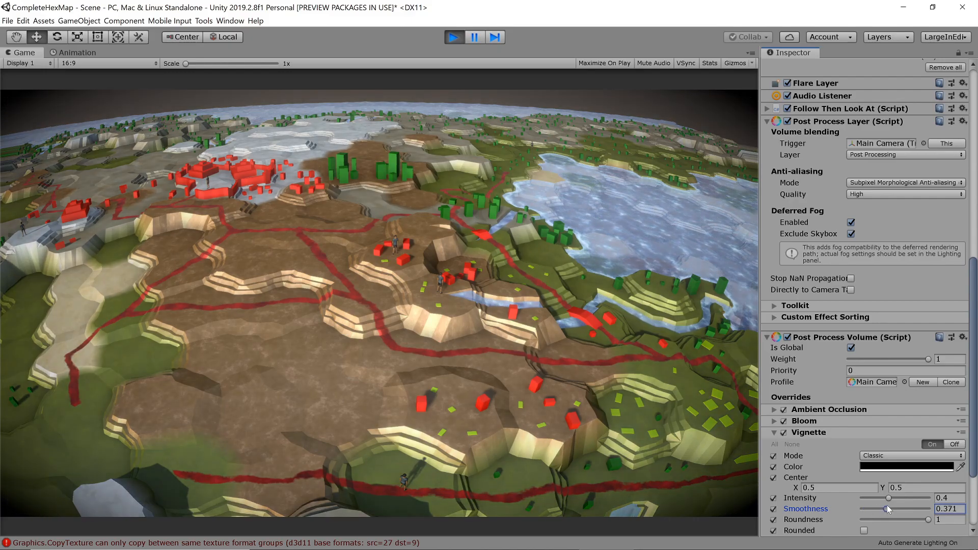